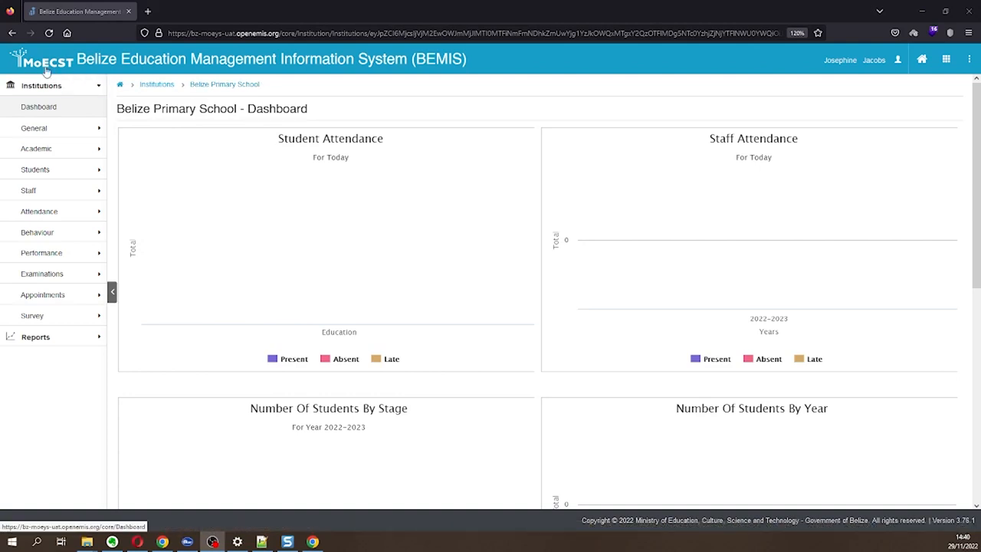
mouse_move(80, 71)
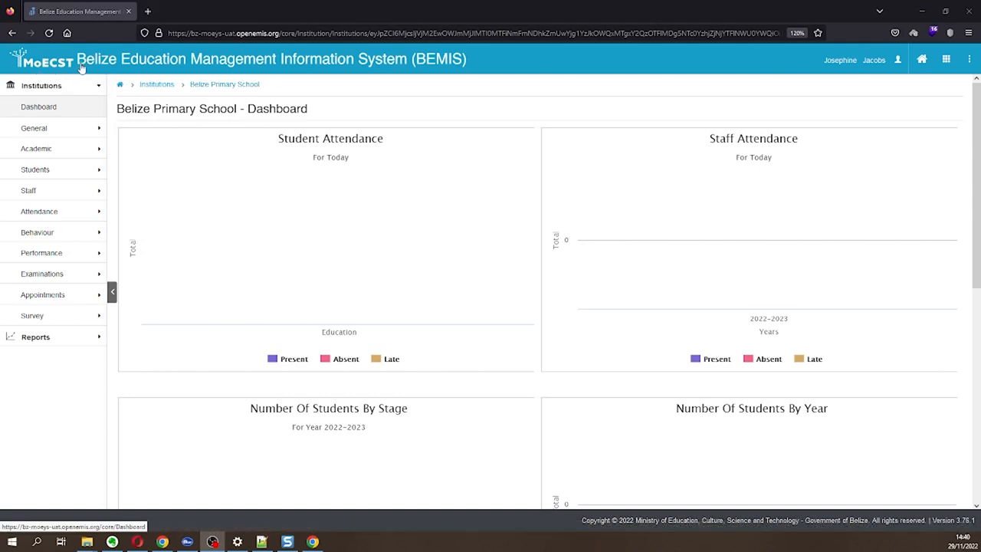
mouse_move(184, 65)
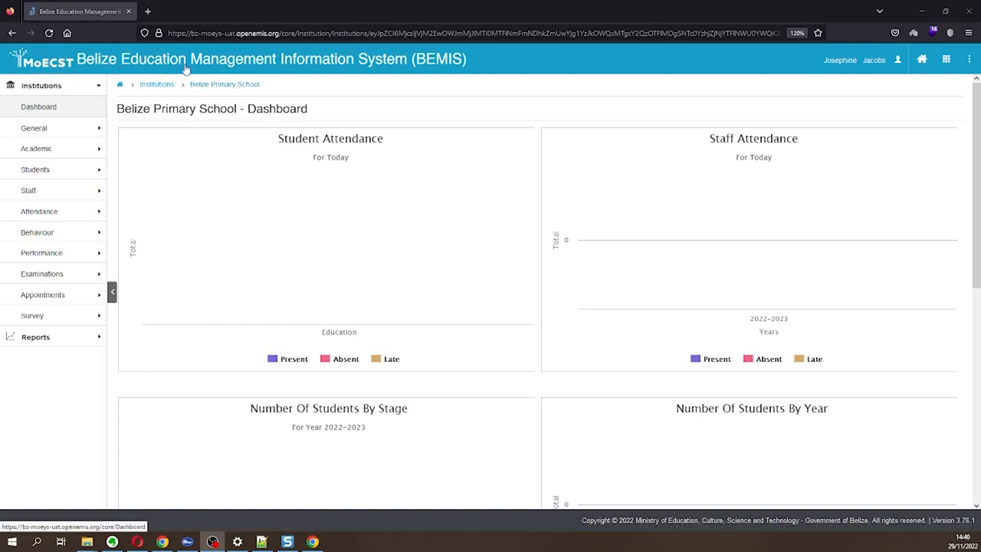
mouse_move(285, 63)
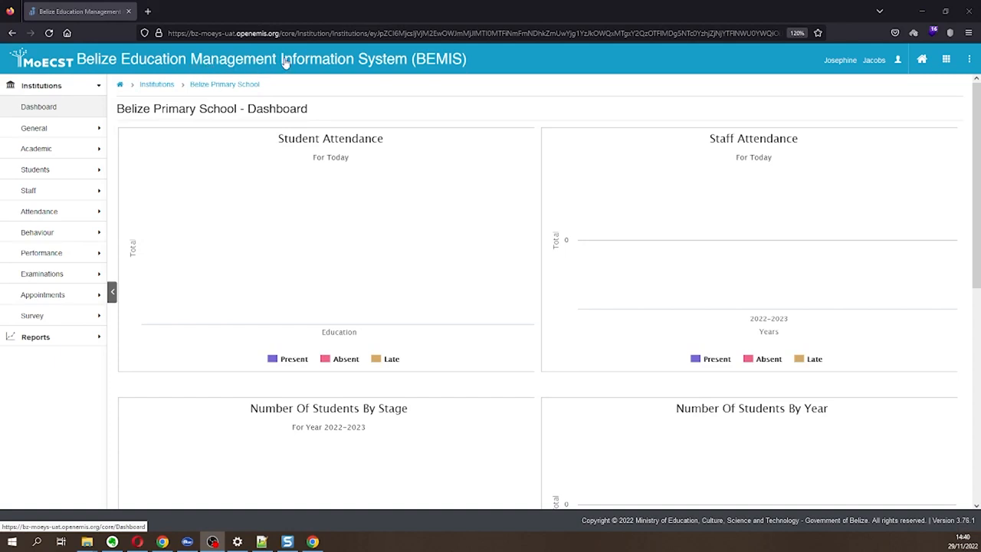
mouse_move(397, 68)
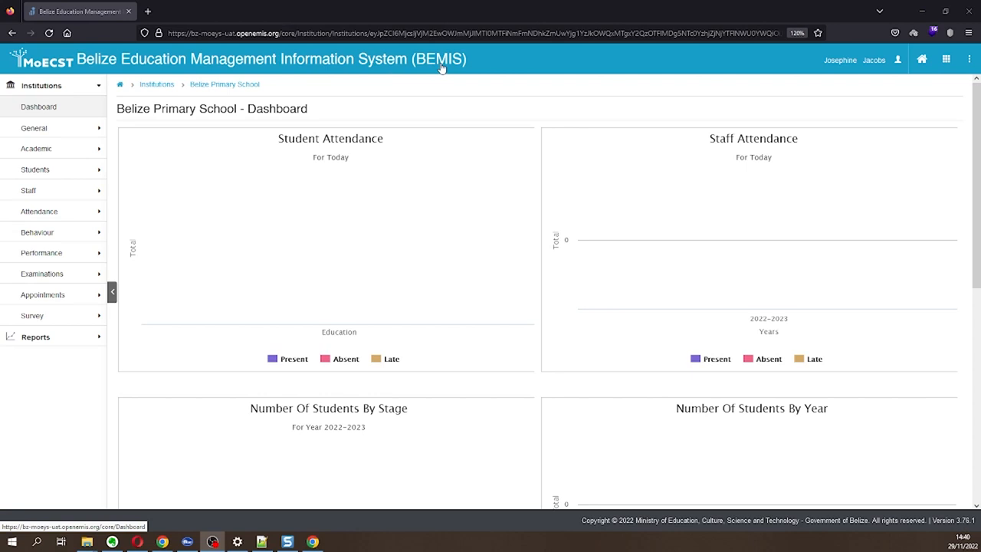
mouse_move(439, 69)
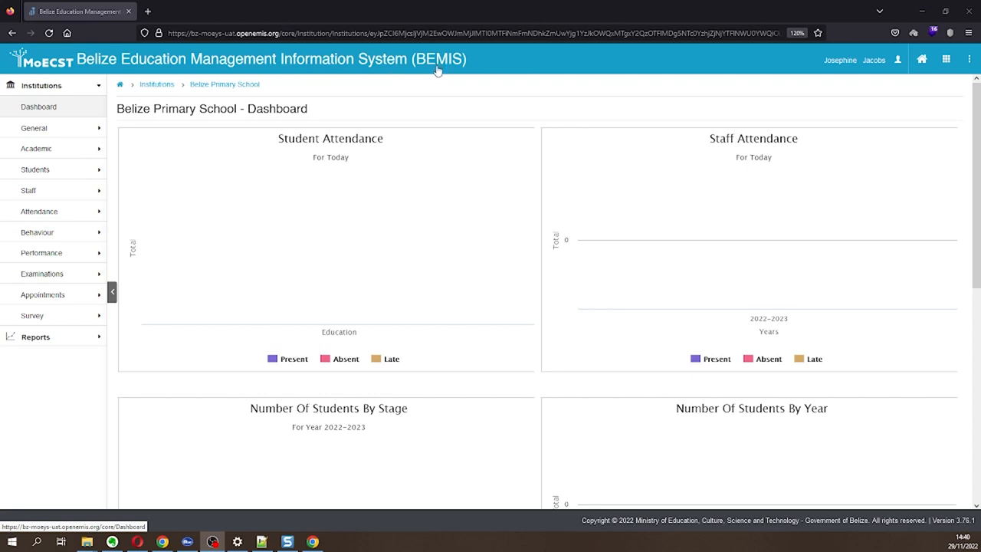
mouse_move(328, 69)
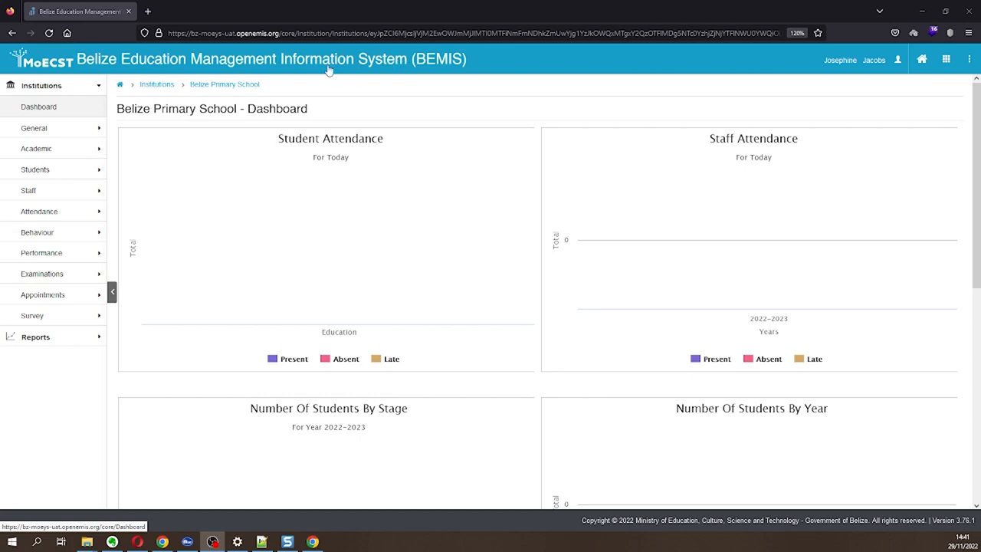
mouse_move(167, 69)
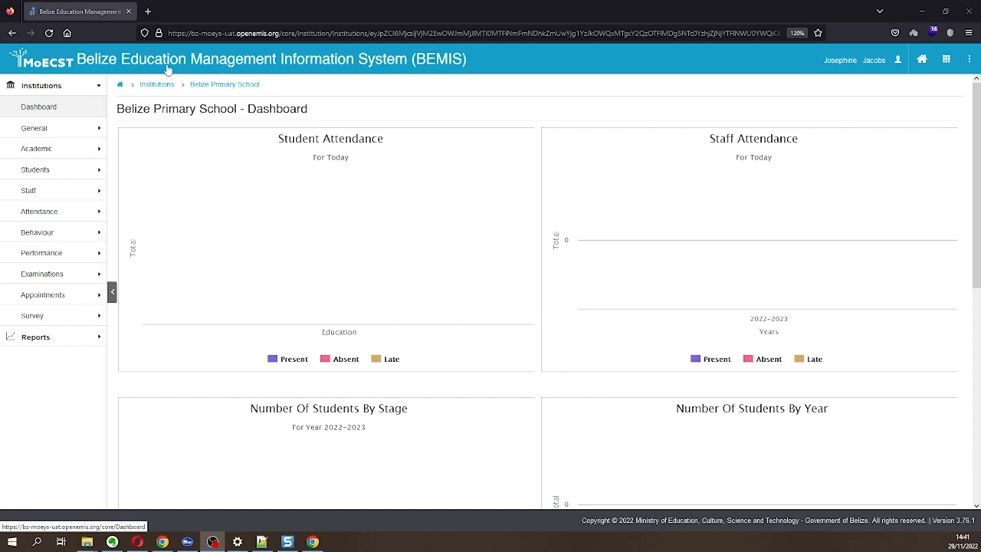
mouse_move(104, 65)
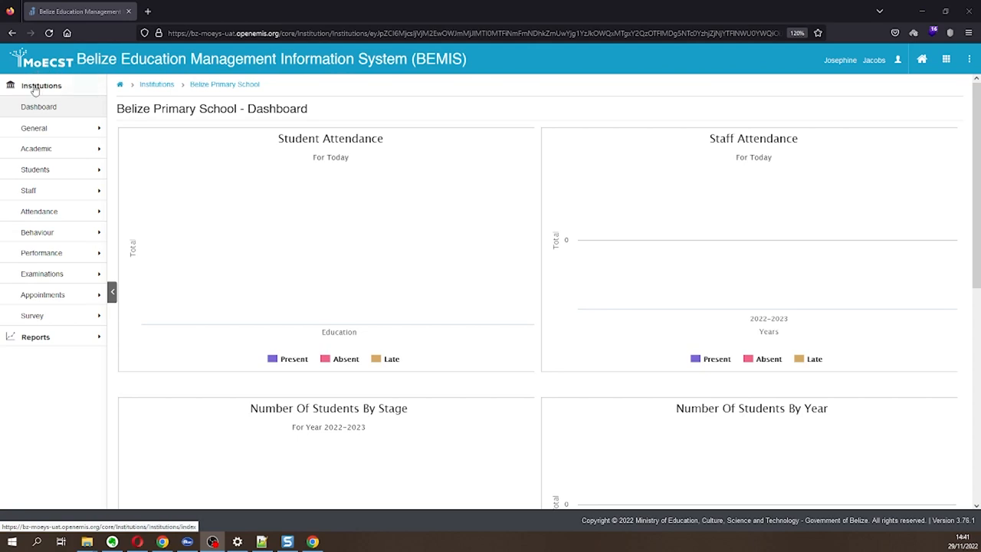
Expand the Academic section and show Belize Primary School's classes.
click(36, 148)
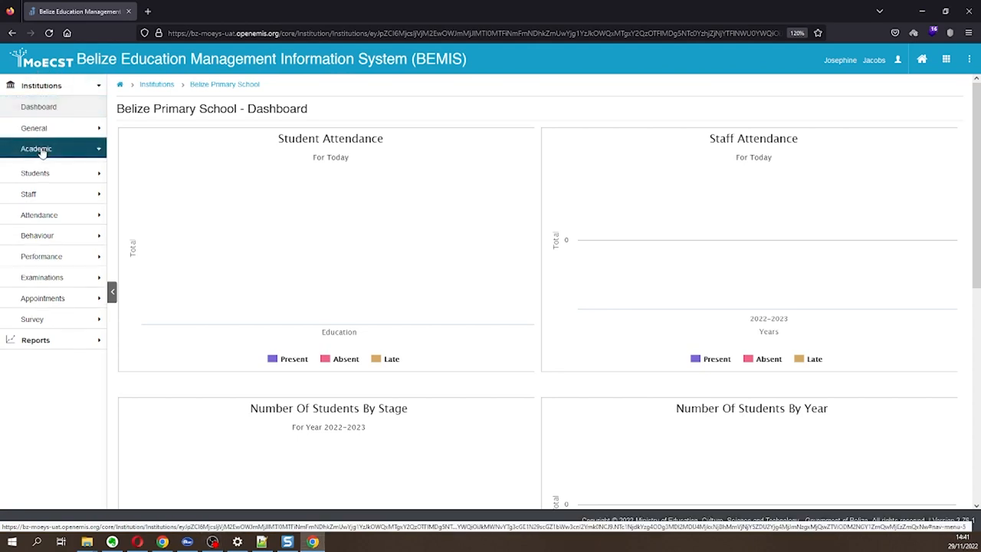
click(36, 148)
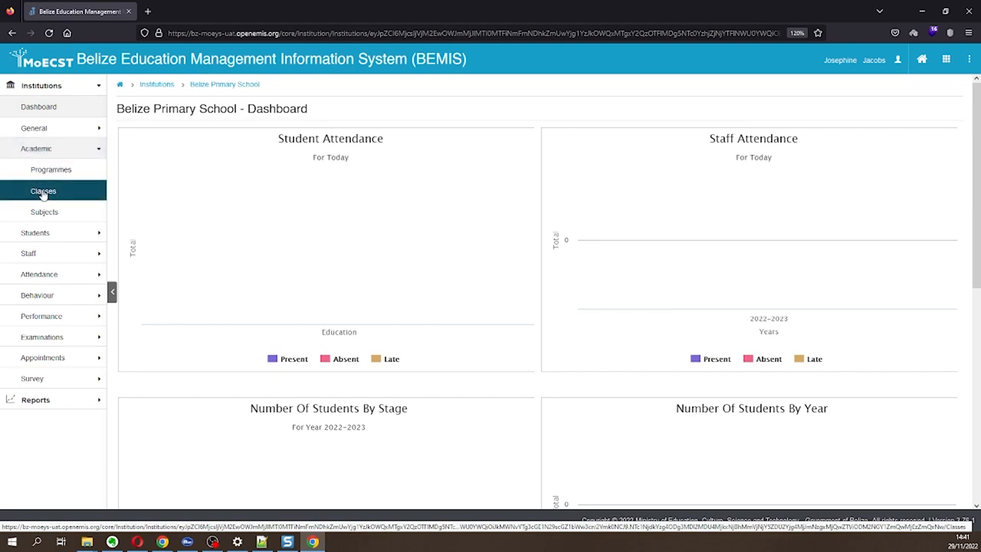
click(43, 191)
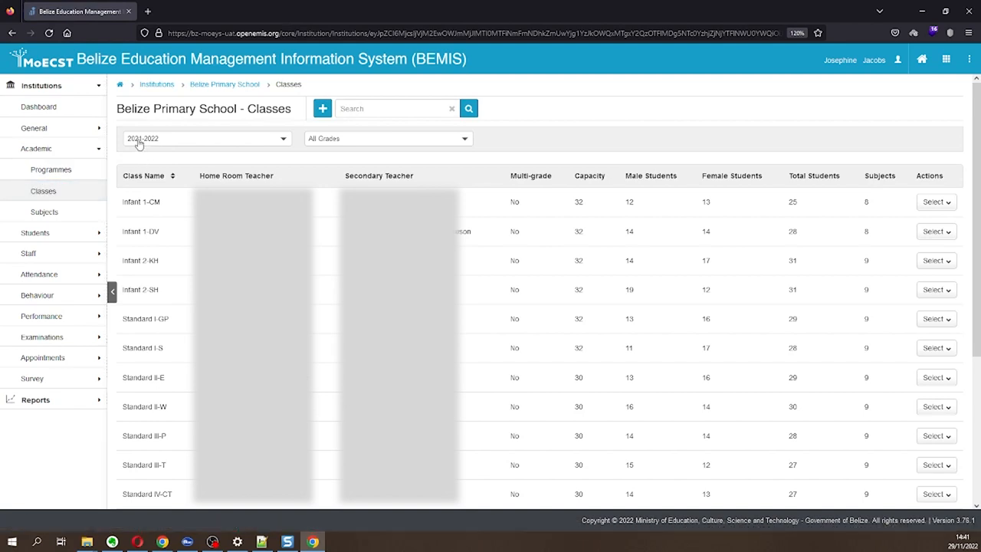
mouse_move(148, 200)
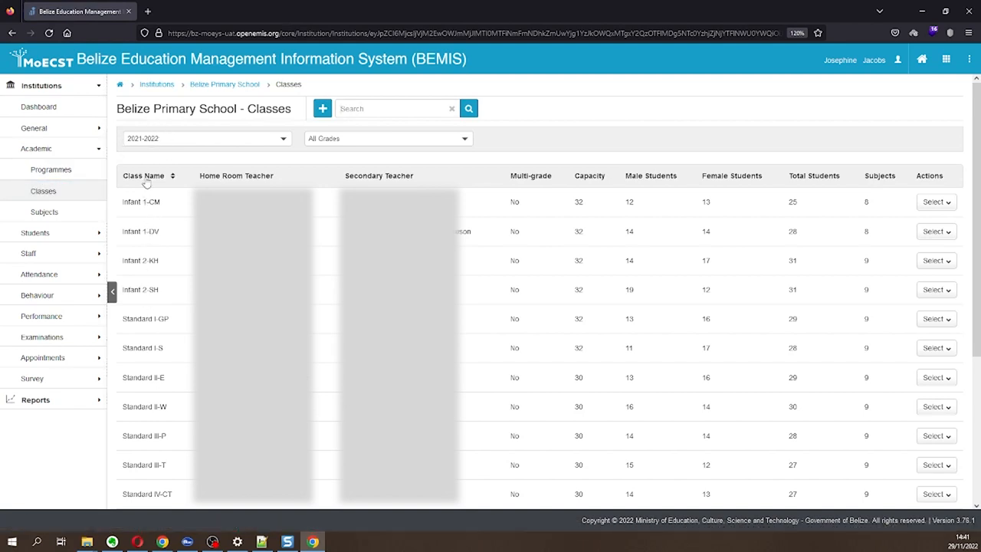
Check the academic year list, leave it unchanged, and start a new class.
click(206, 138)
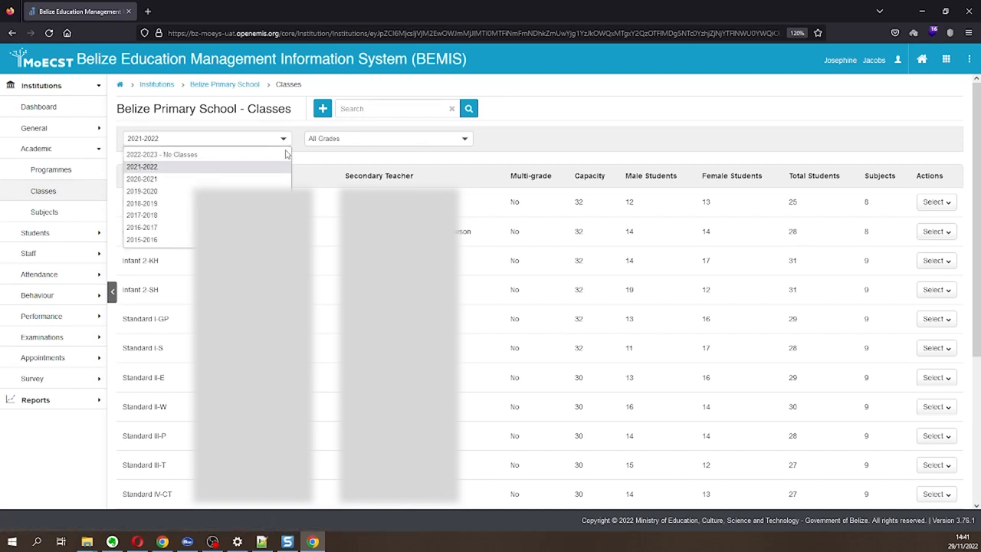
click(322, 108)
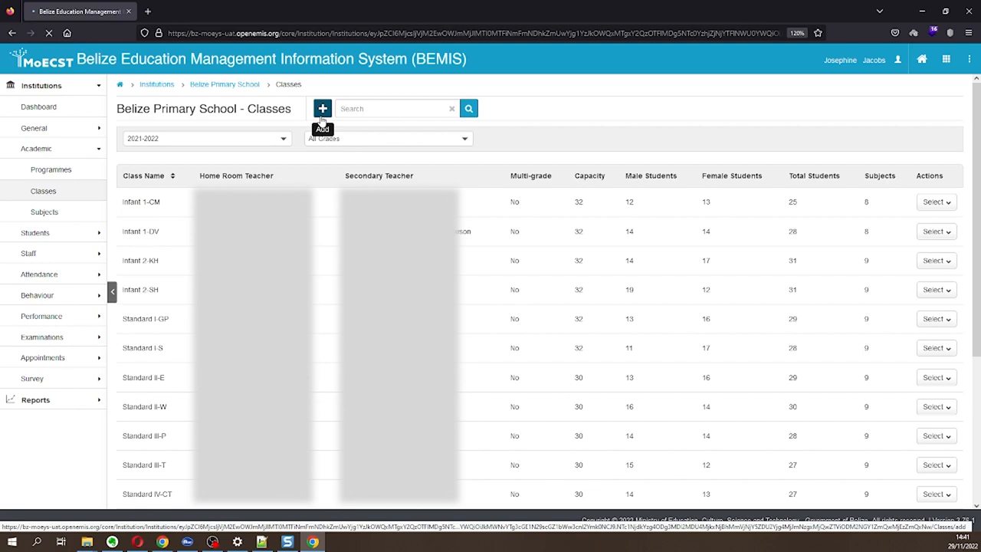
click(322, 108)
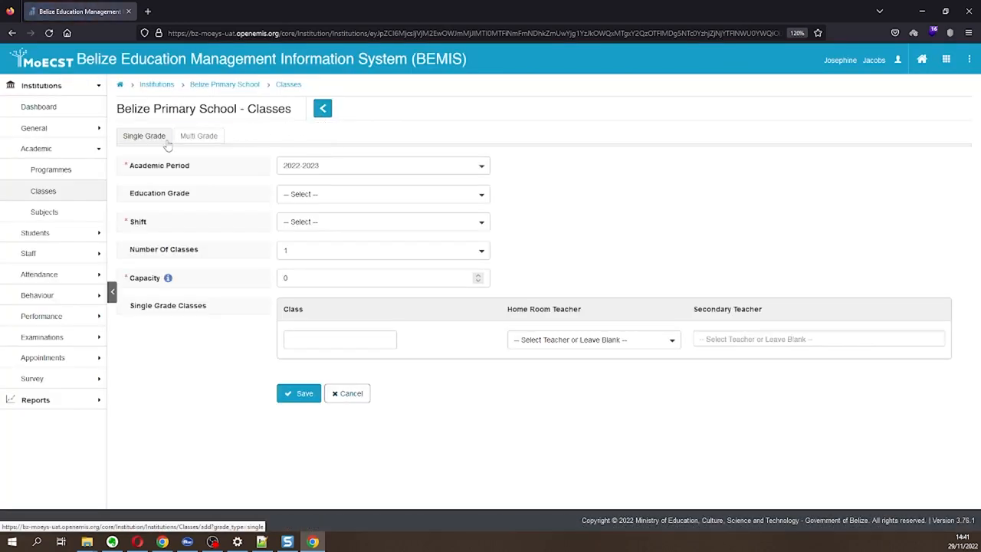
Switch the new-class form to Multi Grade and show the academic periods.
click(199, 136)
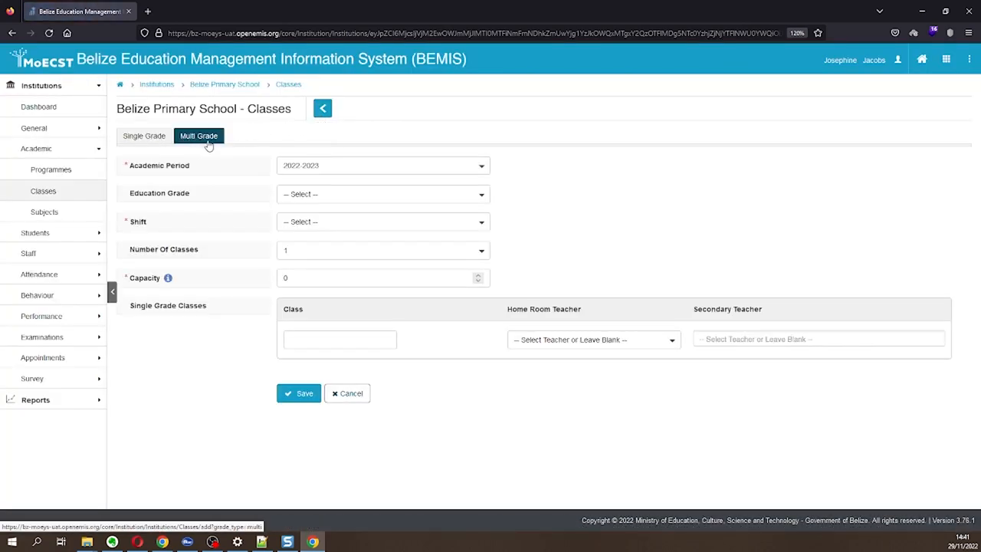
click(198, 136)
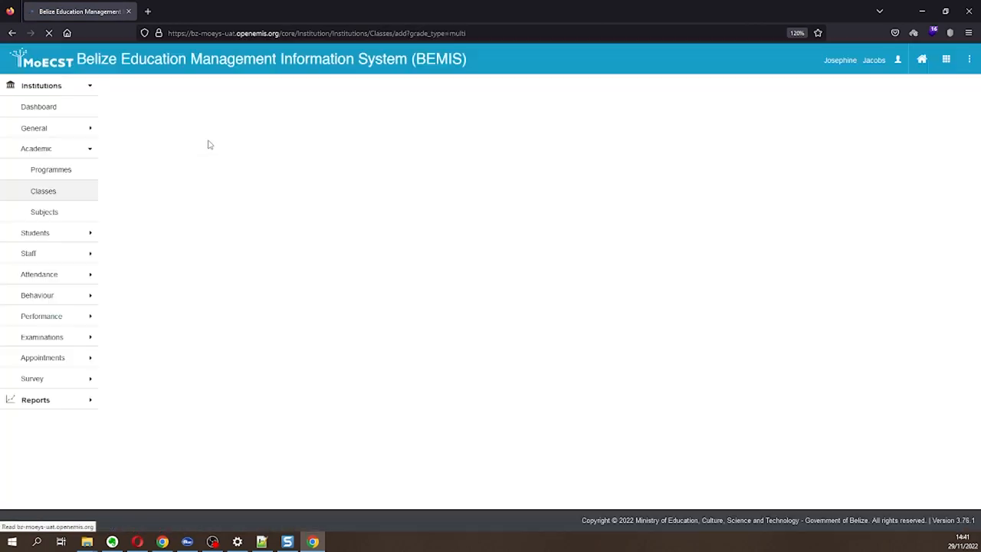
click(380, 166)
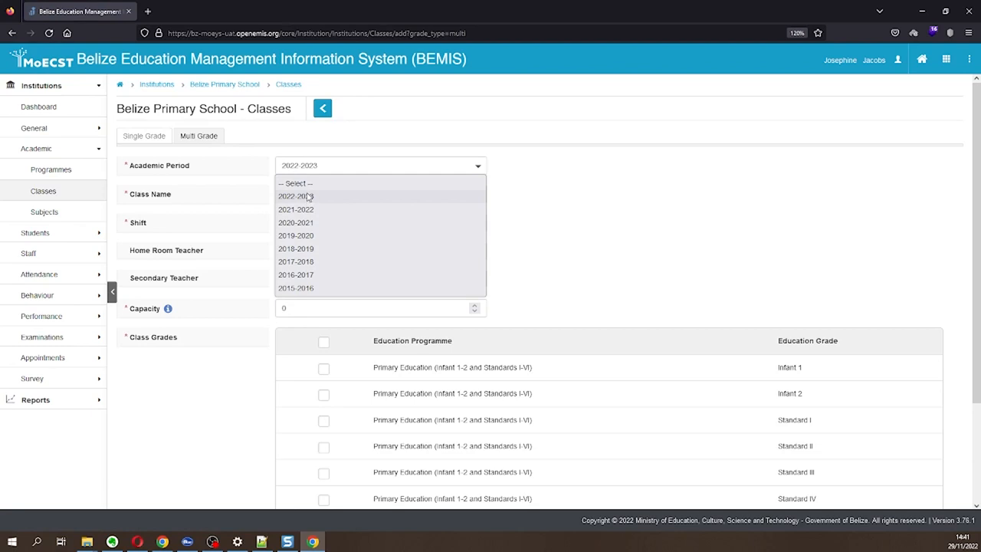
Set period 2022-2023, name 'Infant 1 and 2', Full-Day Shift, and a home room teacher.
click(296, 195)
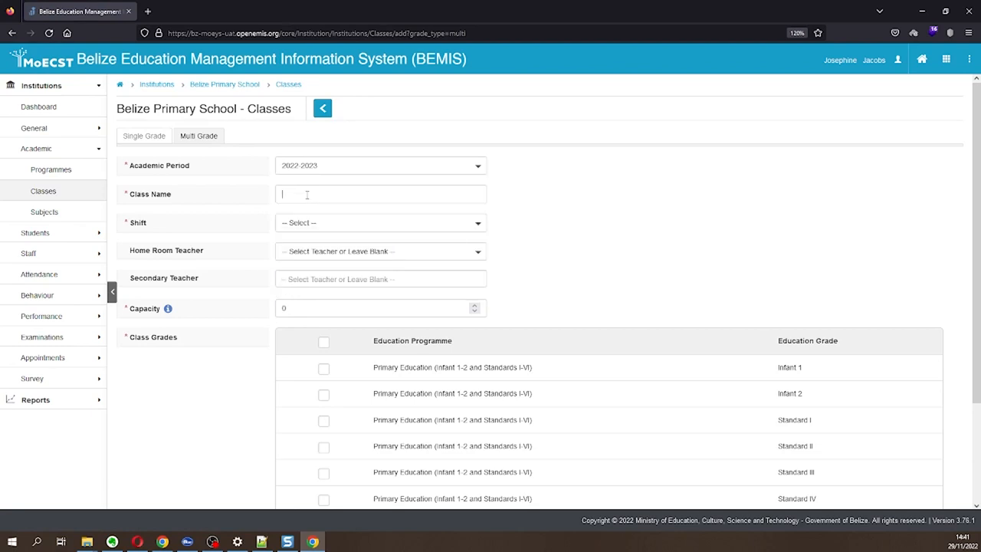
text(Infant 1 and 2)
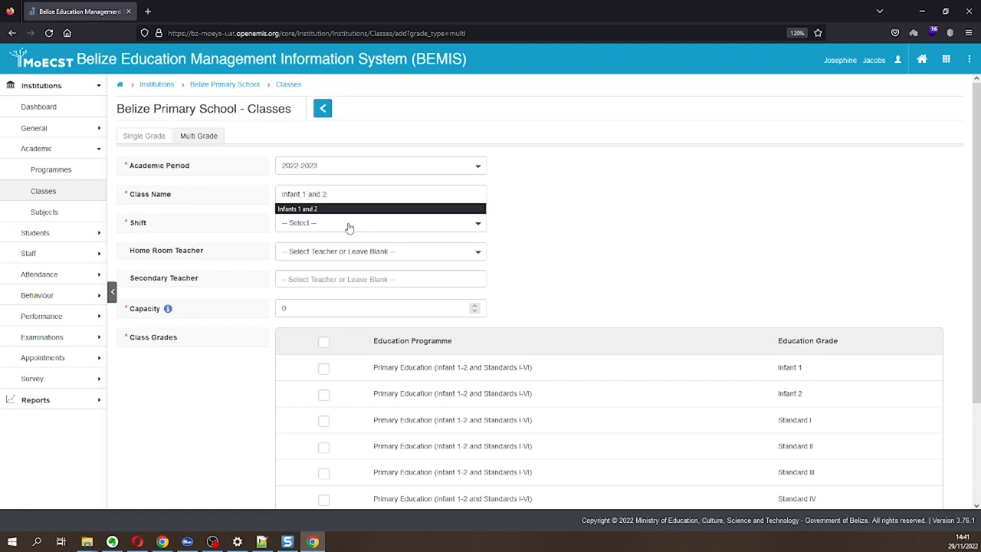
click(305, 222)
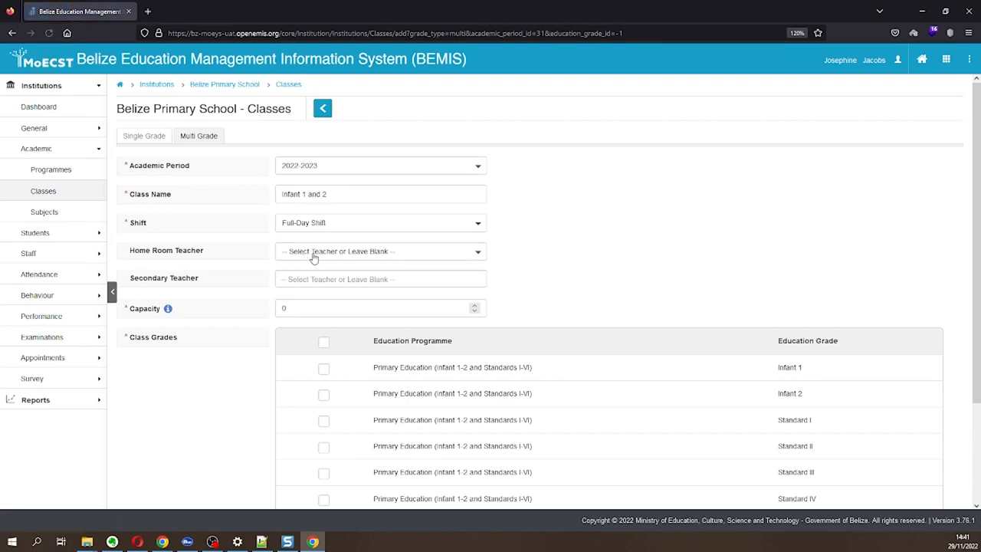
mouse_move(465, 258)
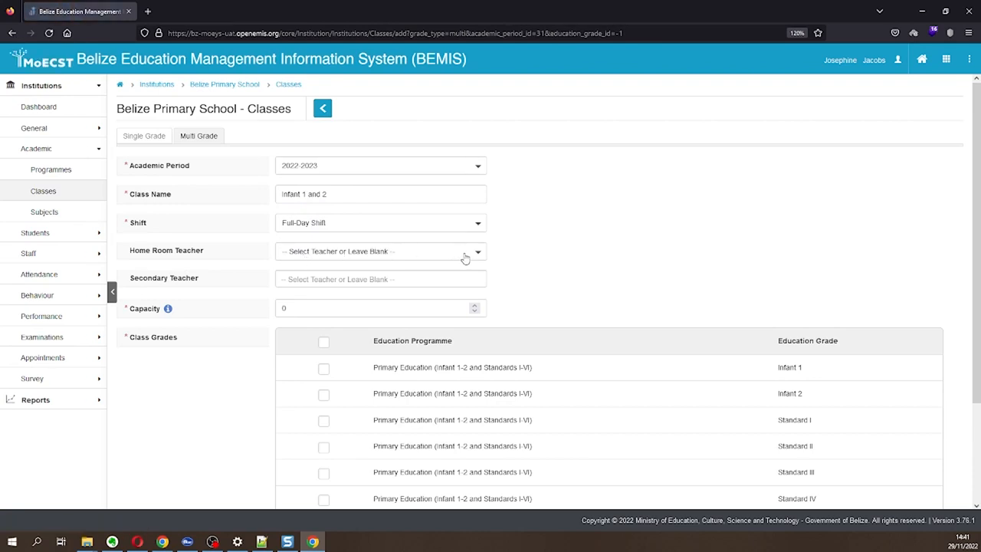
click(381, 251)
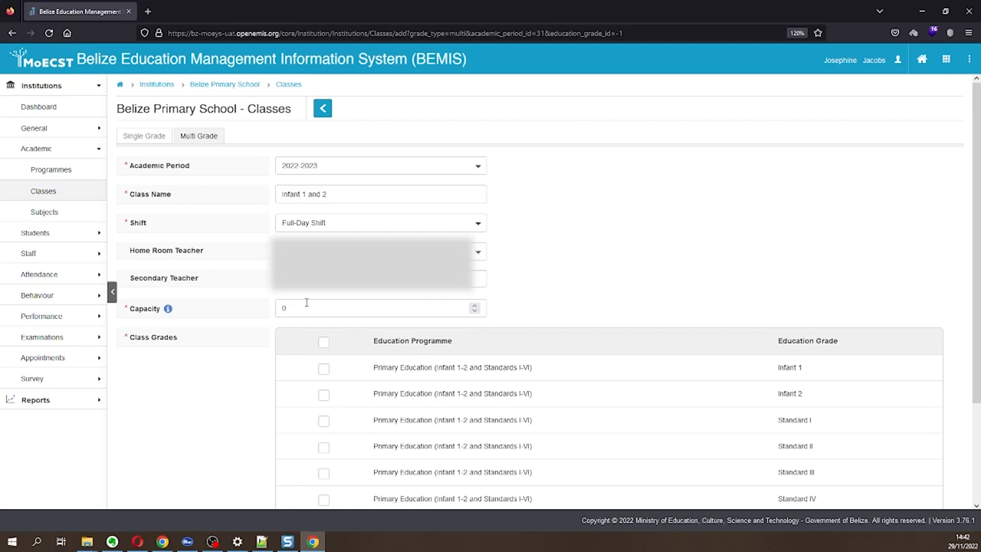
Enter 35 as the Infant 1 and 2 class capacity.
click(376, 308)
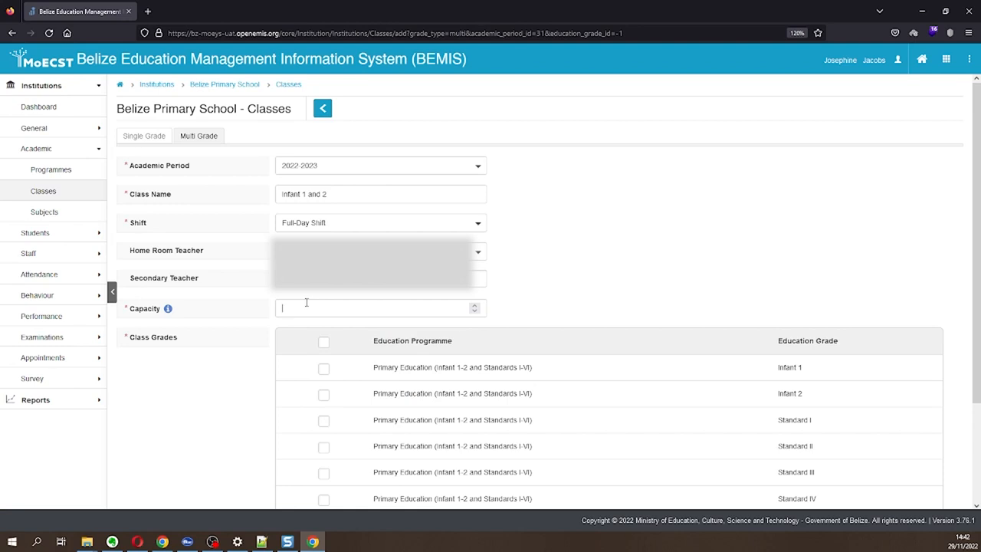
text(35)
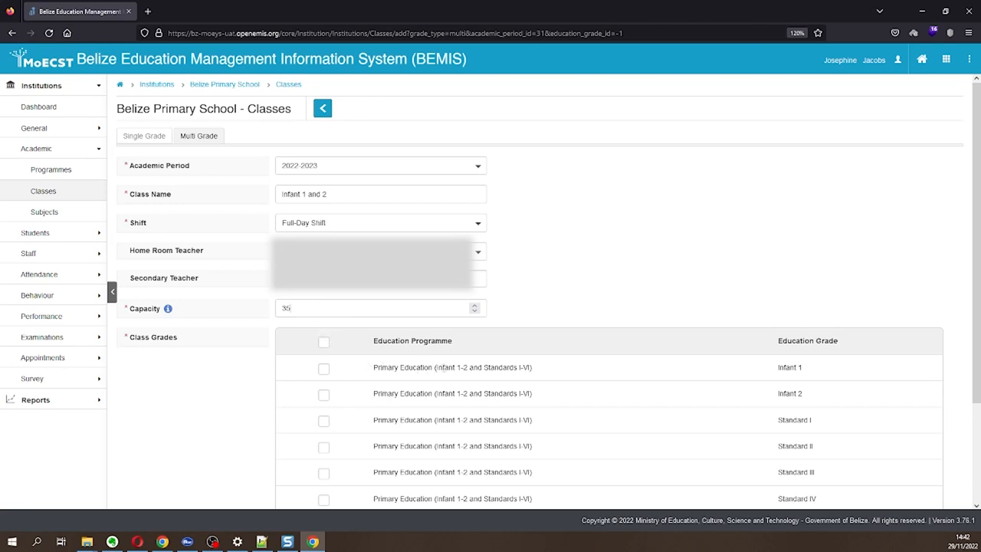
mouse_move(785, 377)
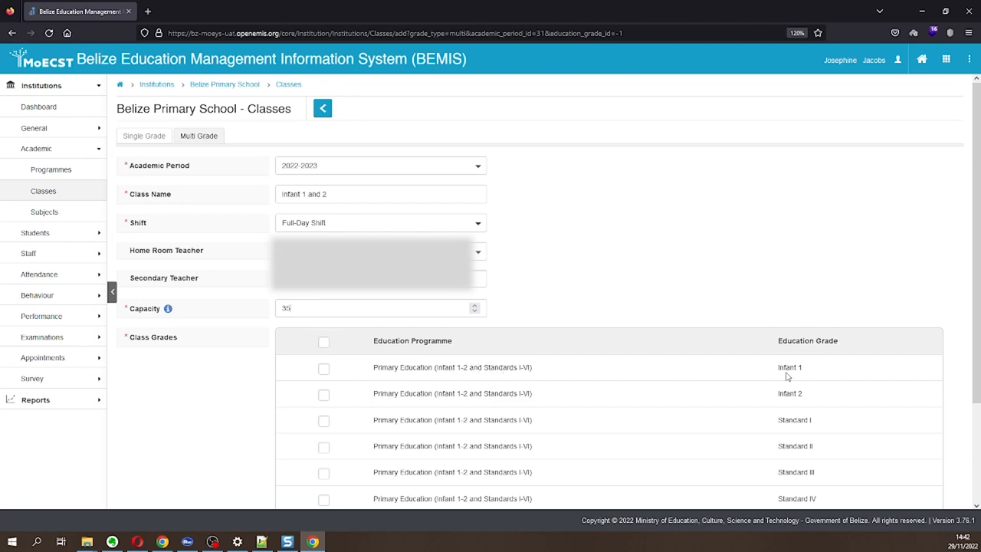
mouse_move(401, 376)
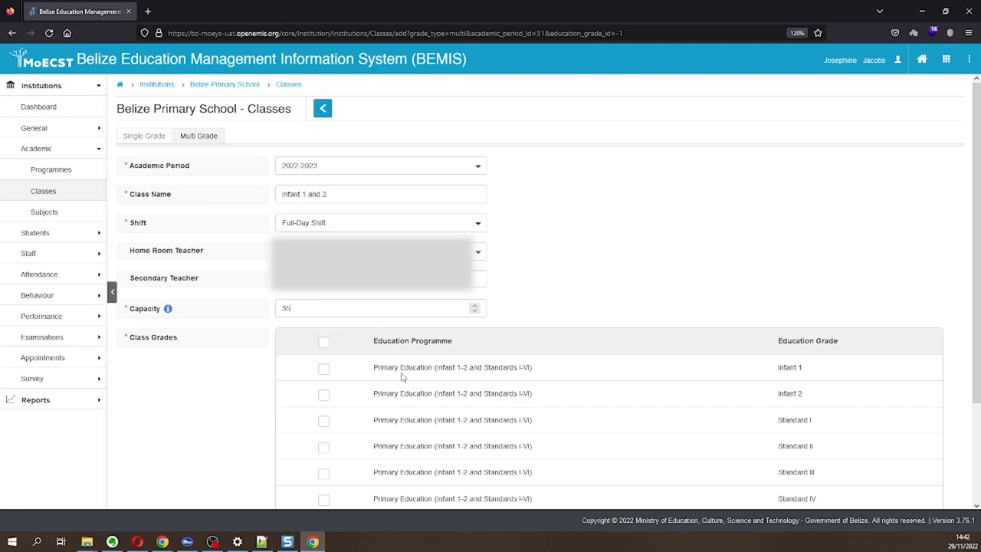
Tick the Infant 1 and Infant 2 grades and save the class.
click(323, 394)
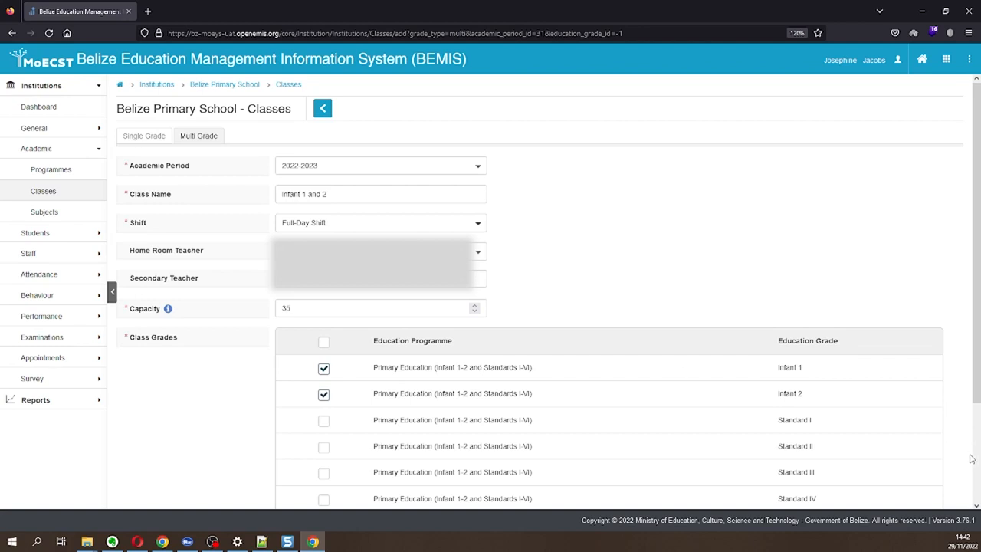
scroll(down, 3)
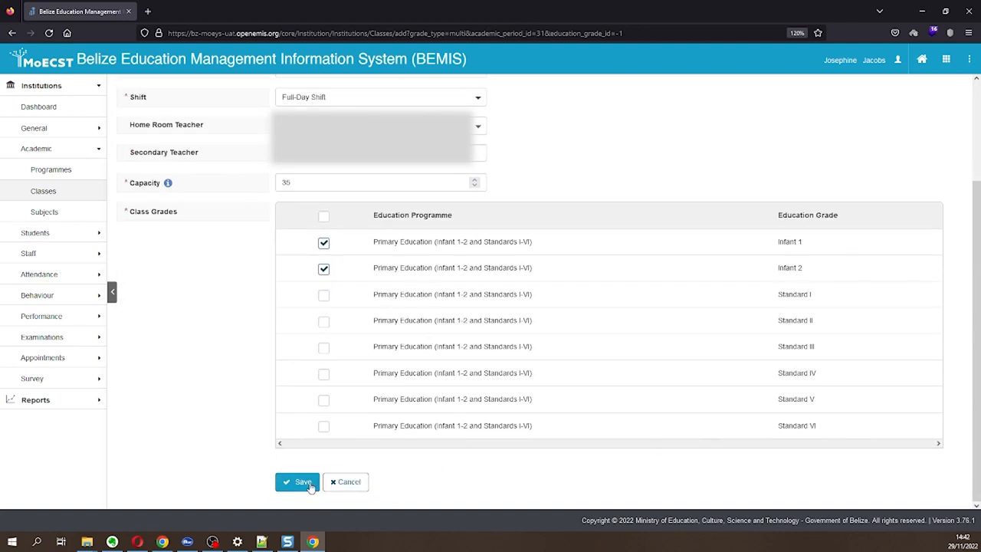
click(298, 482)
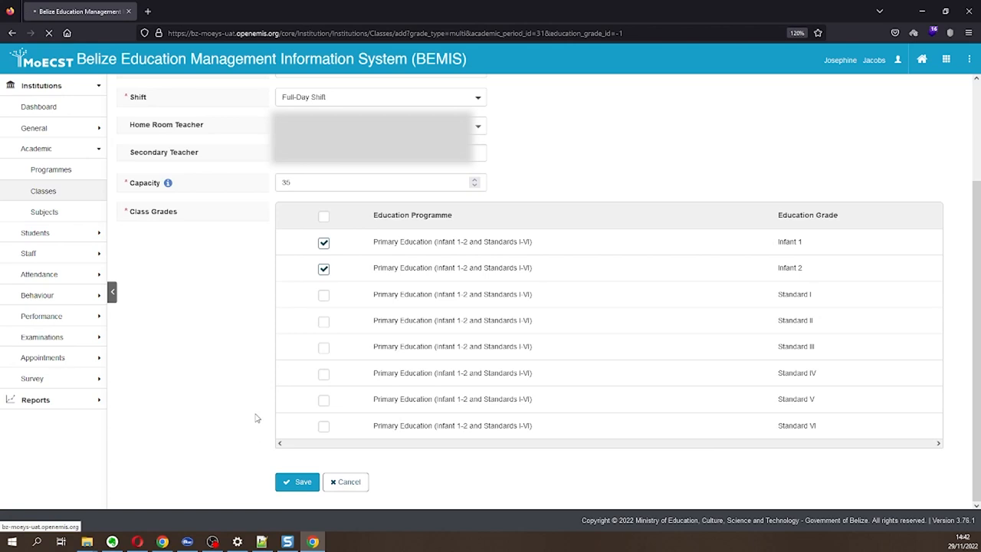
click(297, 481)
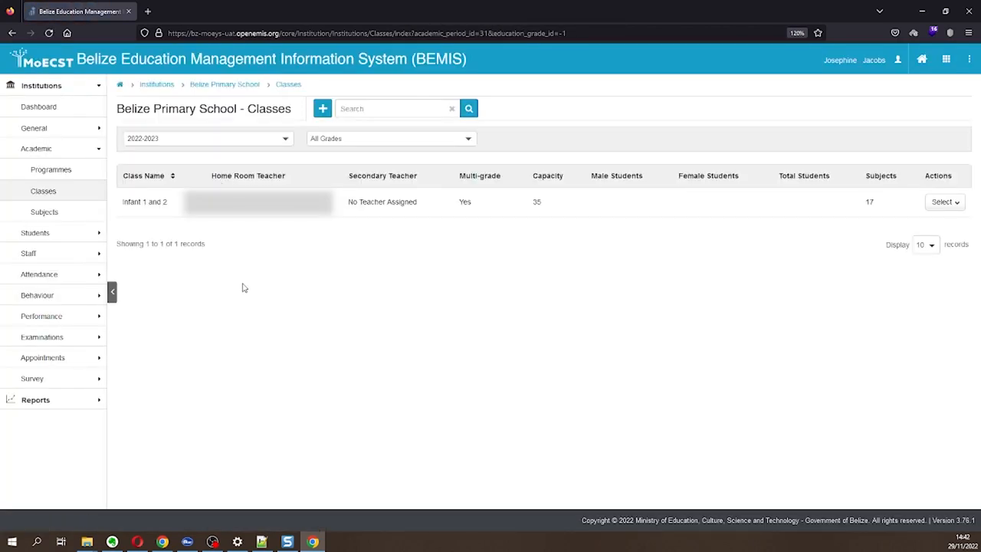